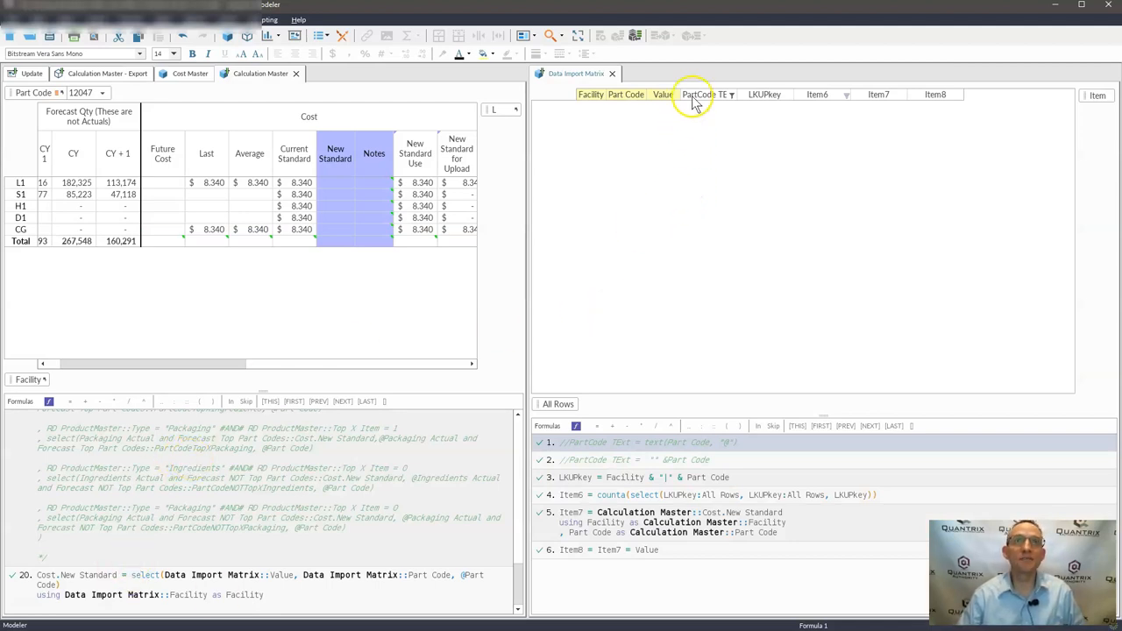
Inspect the PartCode TExt column options and the New Standard lookup formula and result.
{"action": "right_click", "coordinate": [697, 95]}
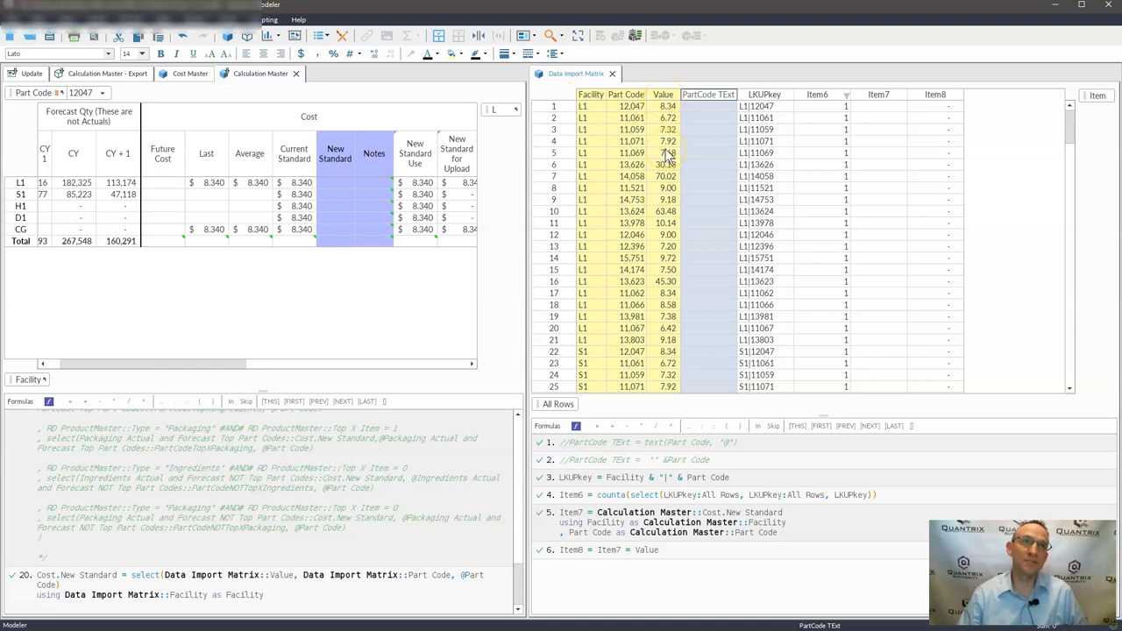
{"action": "mouse_move", "coordinate": [614, 389]}
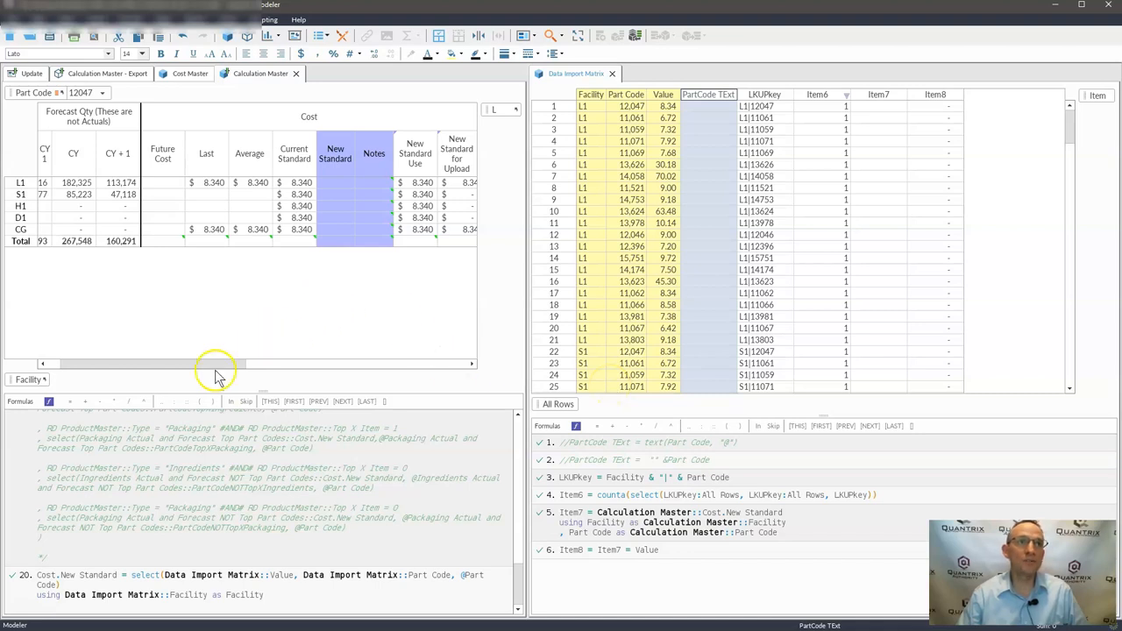
{"action": "mouse_move", "coordinate": [252, 154]}
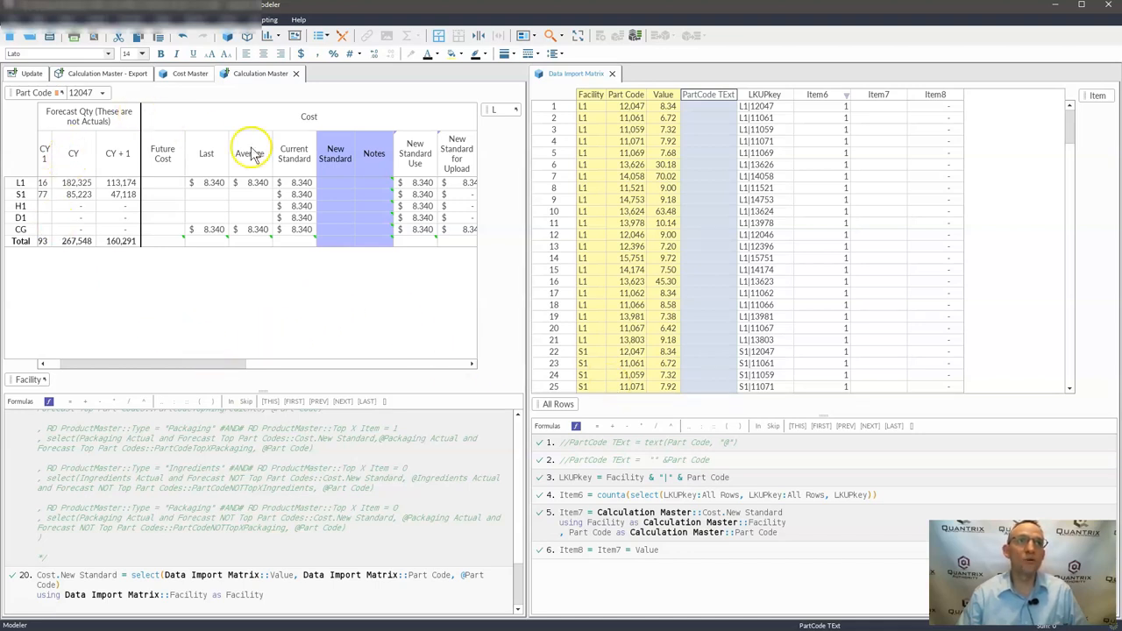
{"action": "mouse_move", "coordinate": [719, 98]}
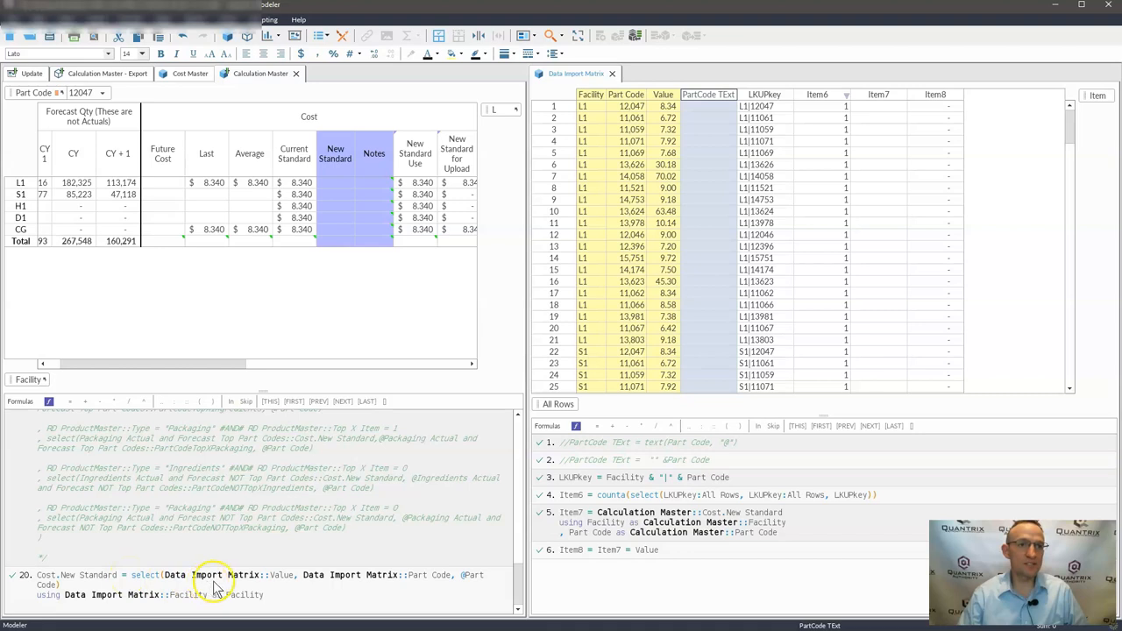
{"action": "left_click", "coordinate": [663, 95]}
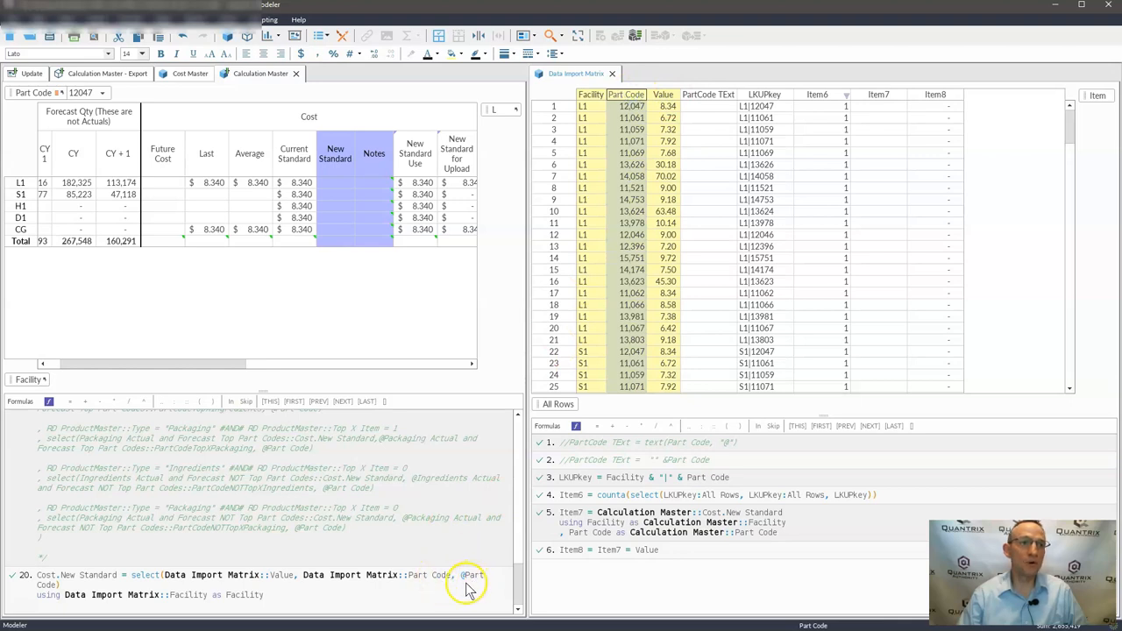
{"action": "mouse_move", "coordinate": [179, 535]}
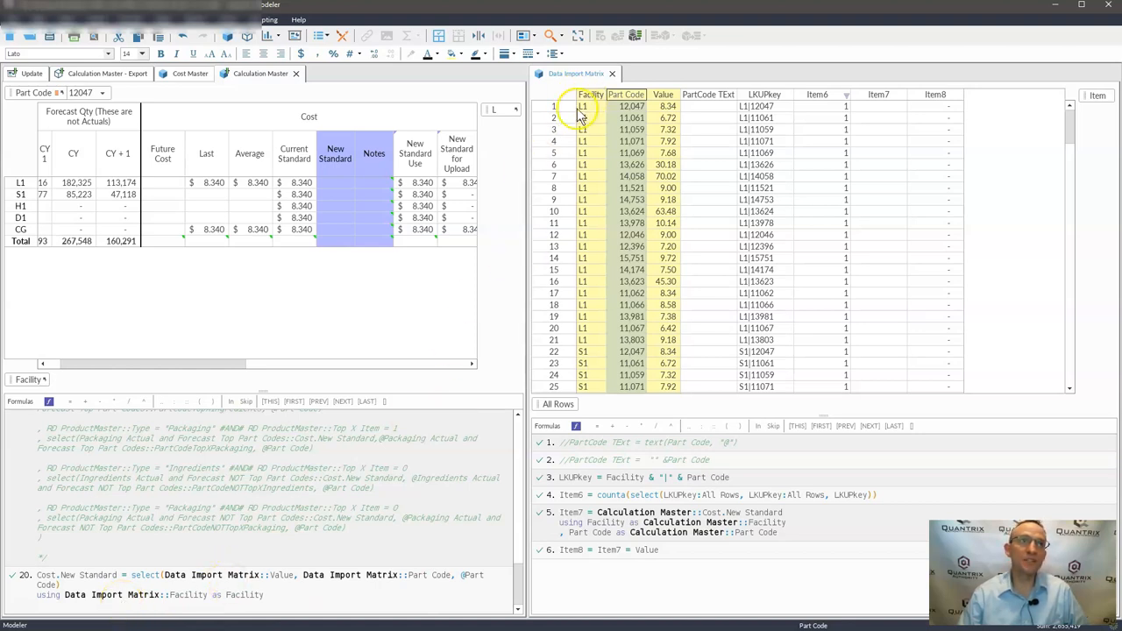
{"action": "mouse_move", "coordinate": [248, 266]}
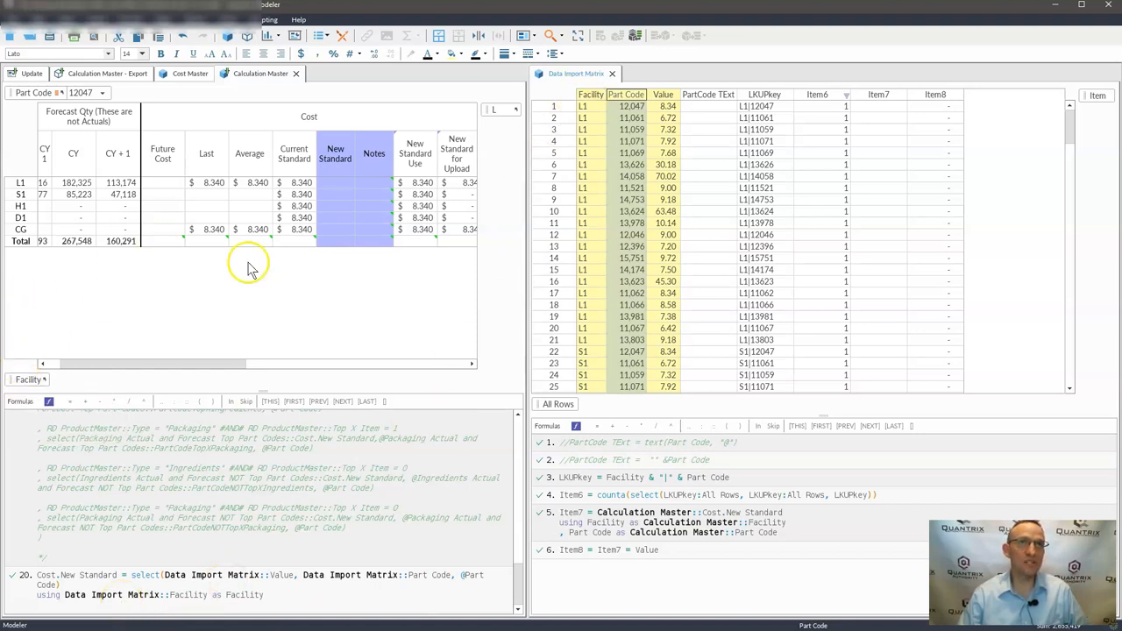
{"action": "mouse_move", "coordinate": [374, 179]}
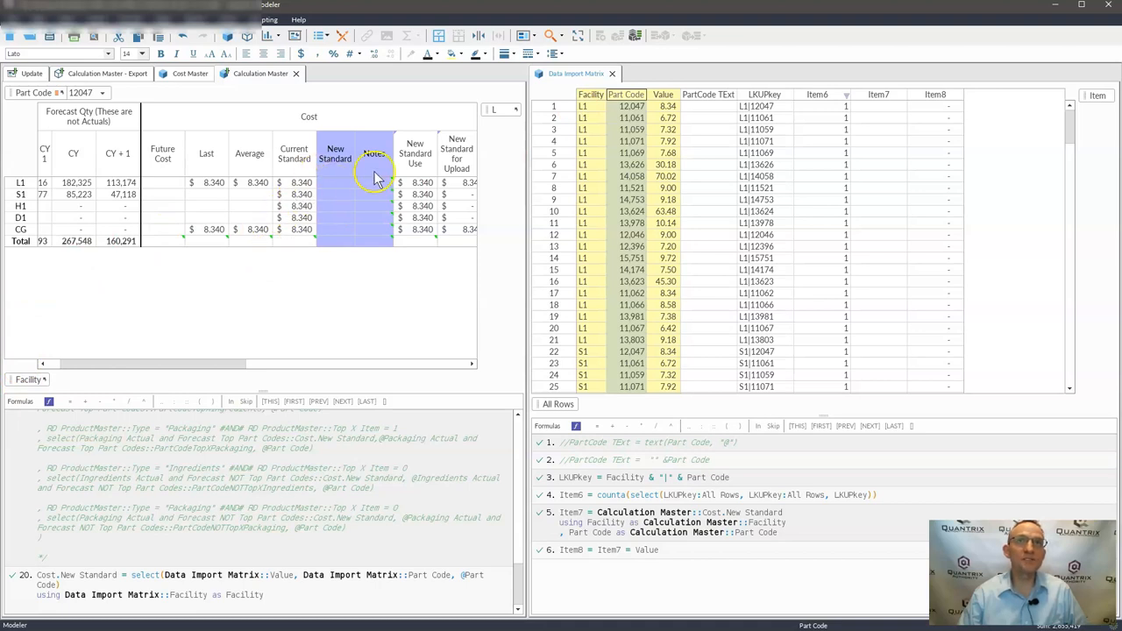
{"action": "left_click", "coordinate": [340, 184]}
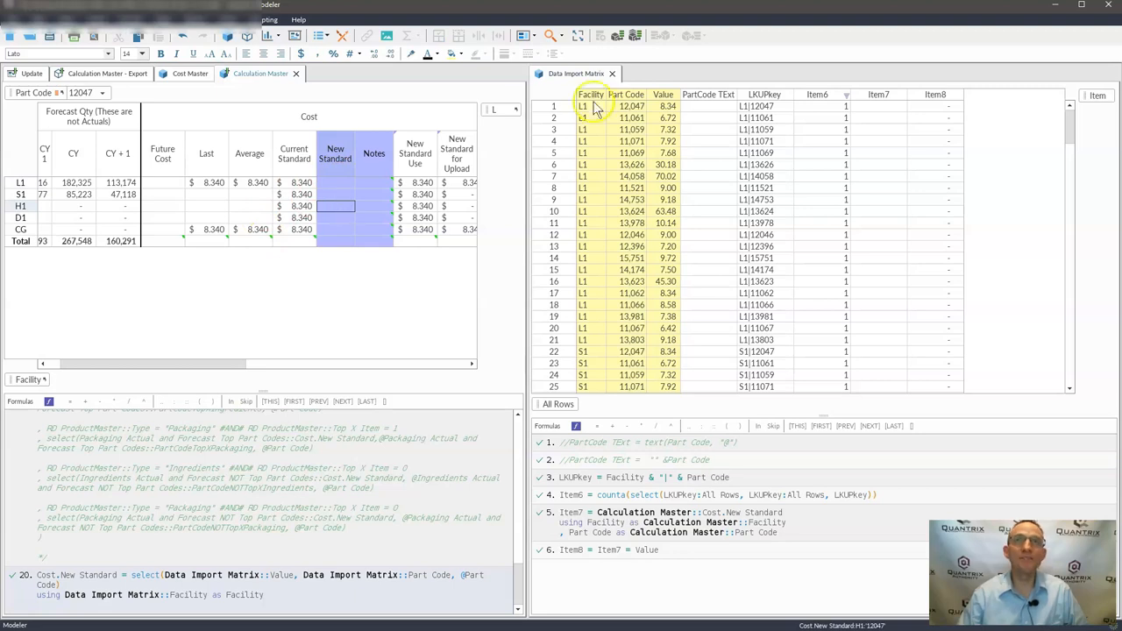
Filter the Data Import Matrix on the part code 12,047 cell via Filter on Selection.
{"action": "right_click", "coordinate": [587, 107]}
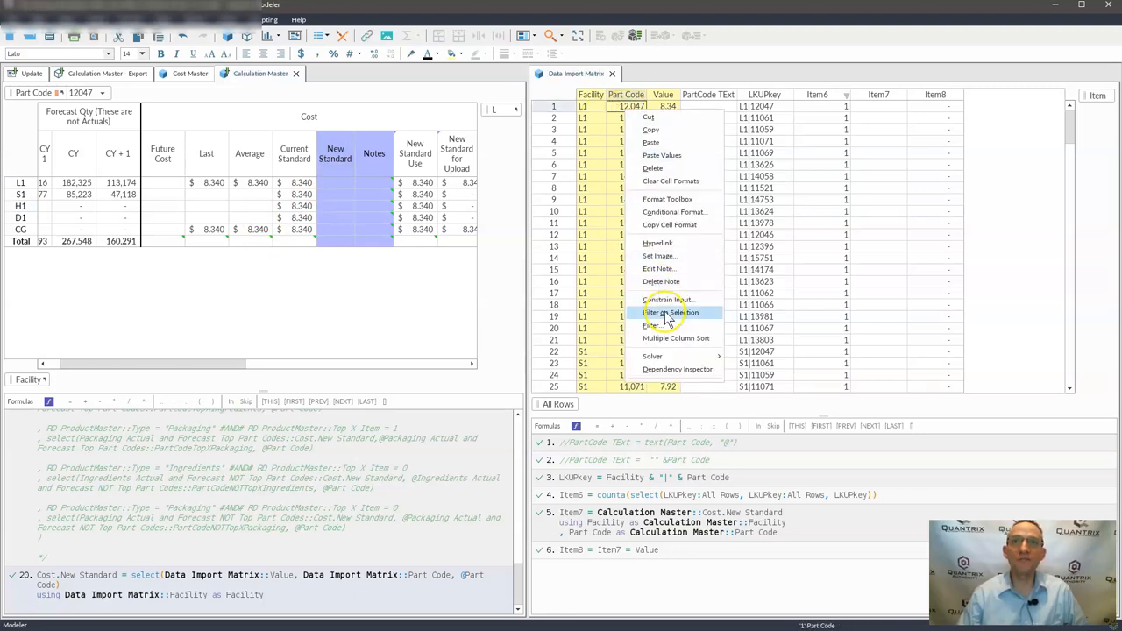
{"action": "left_click", "coordinate": [671, 312]}
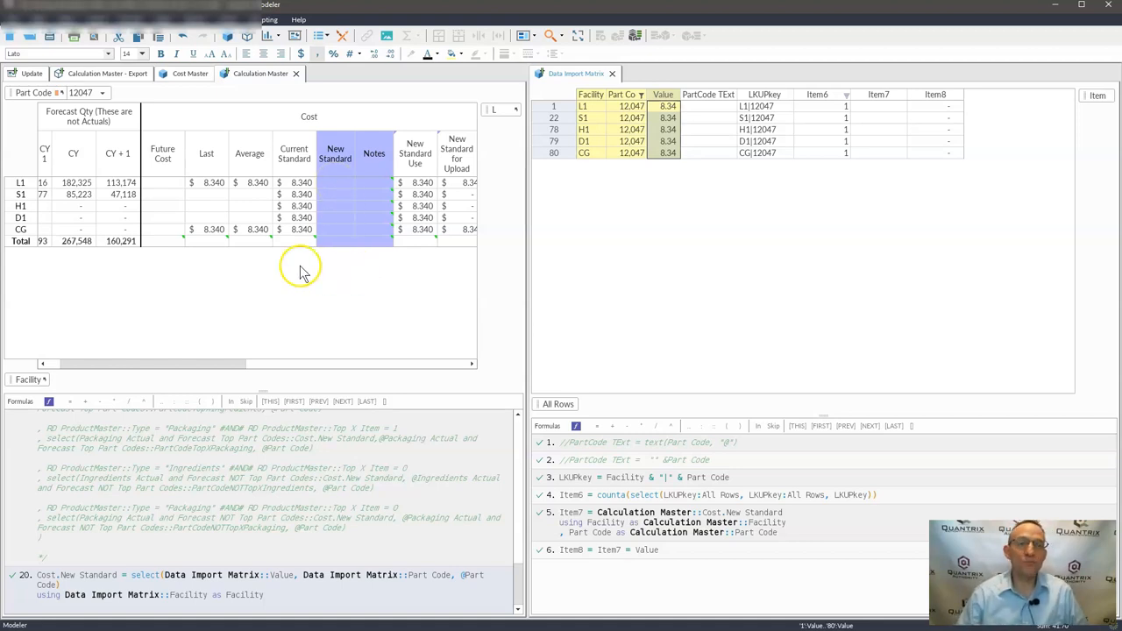
{"action": "mouse_move", "coordinate": [402, 535]}
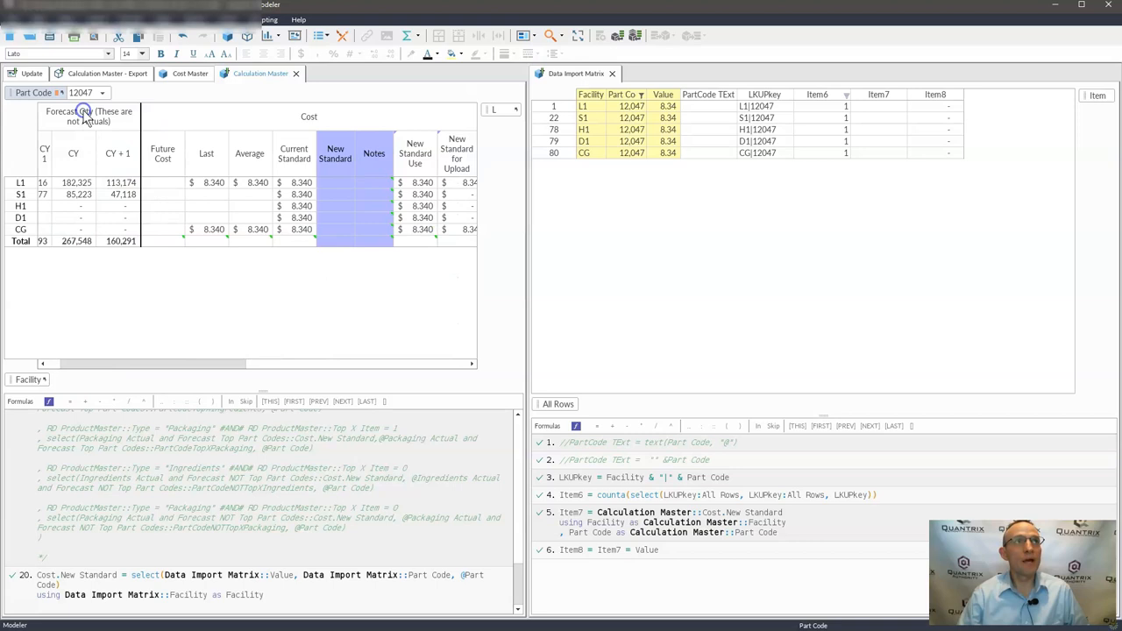
{"action": "left_click", "coordinate": [631, 107]}
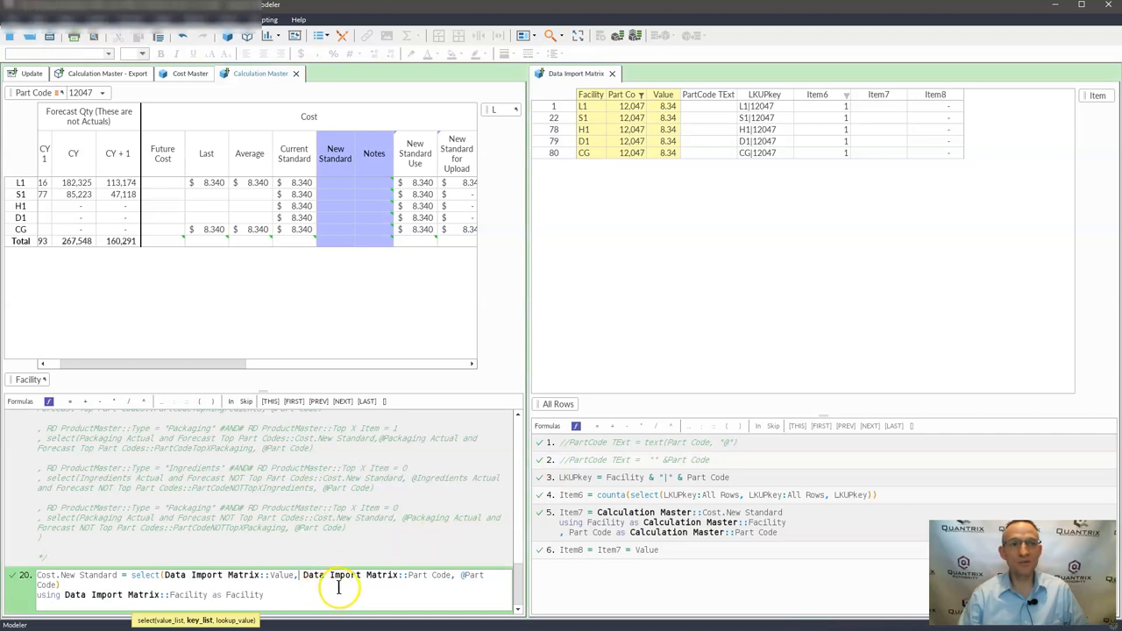
{"action": "mouse_move", "coordinate": [391, 588]}
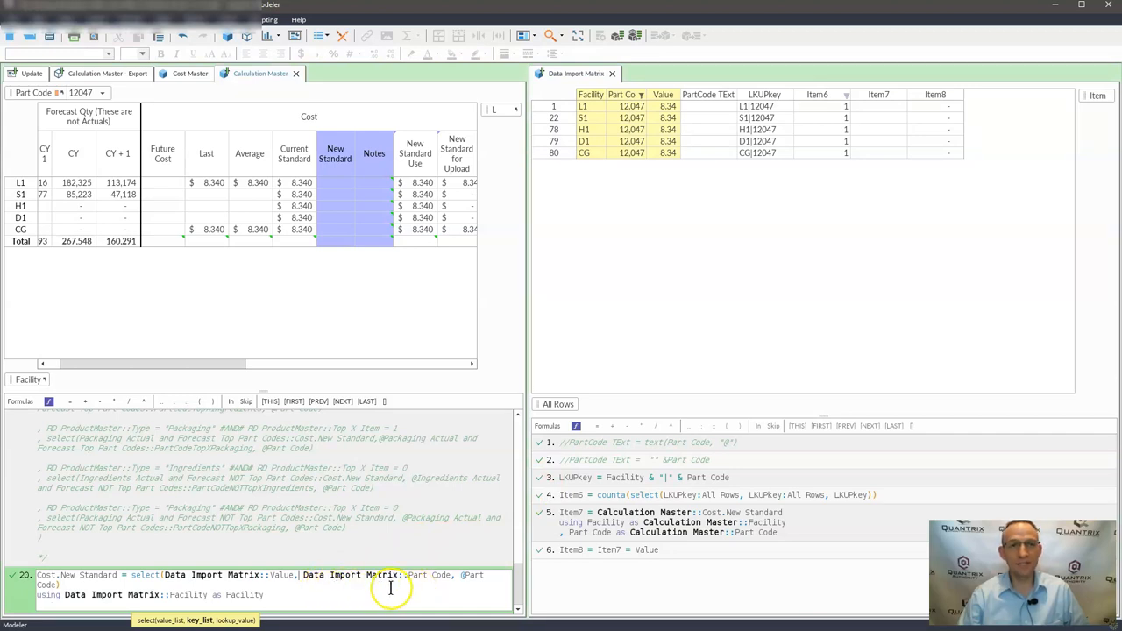
{"action": "mouse_move", "coordinate": [407, 587]}
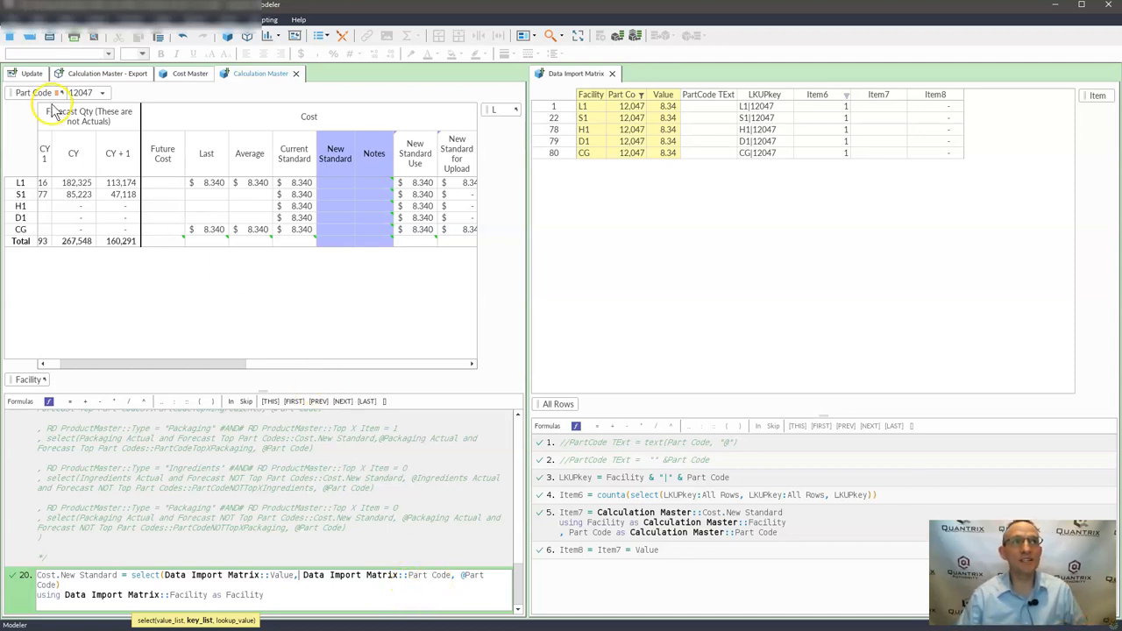
{"action": "mouse_move", "coordinate": [219, 337]}
{"action": "type", "text": "text( "}
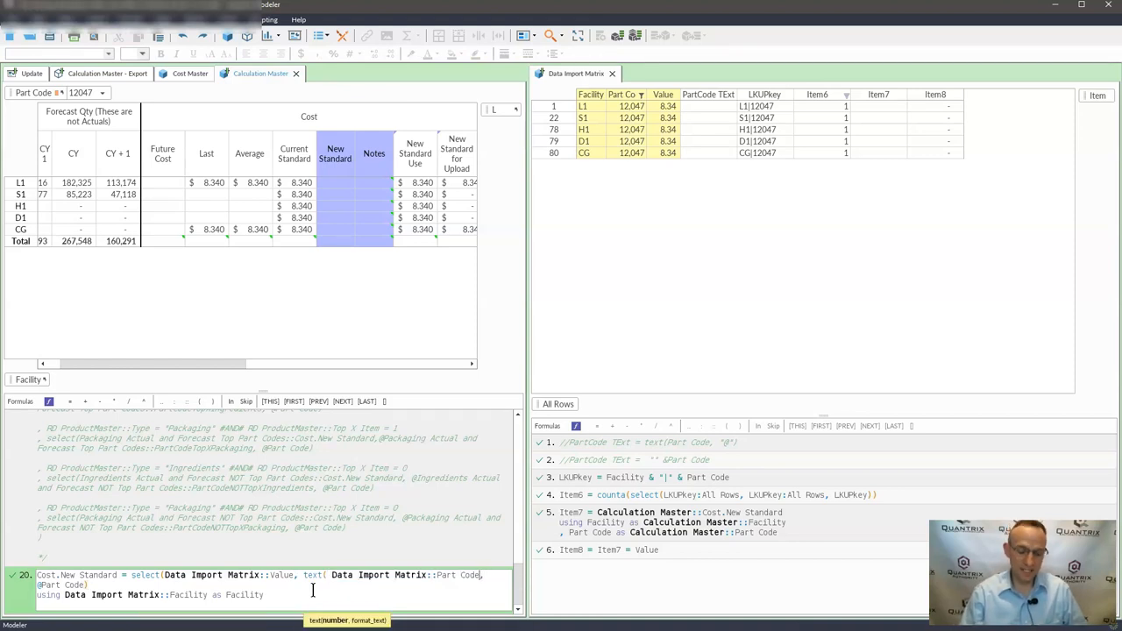
{"action": "type", "text": "\"@"}
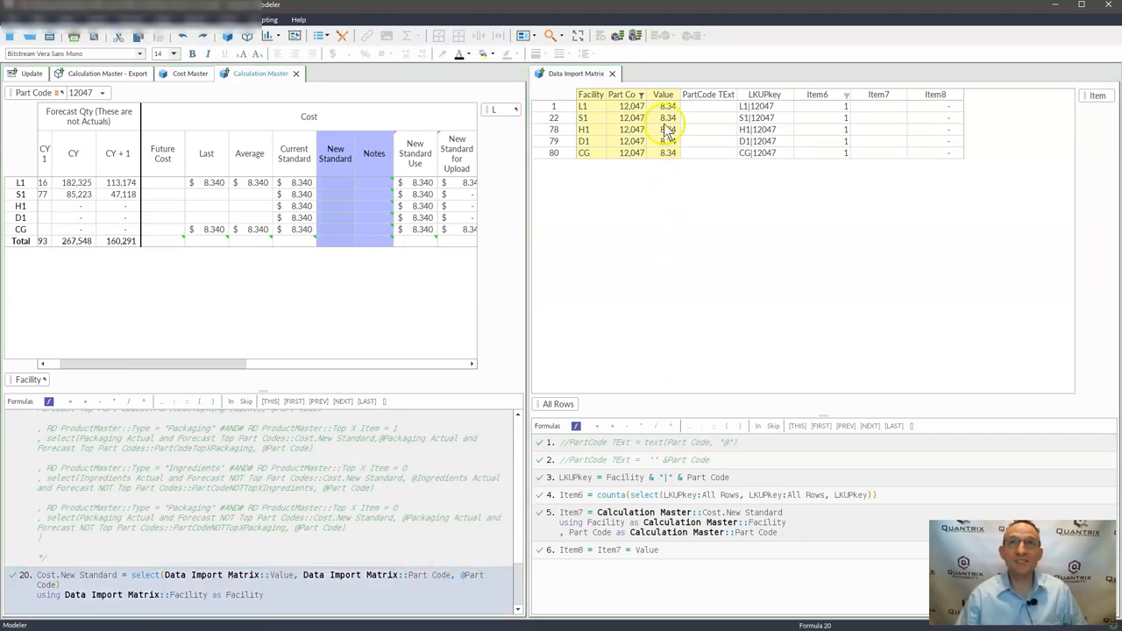
Review part 12,047 imports and the empty PartCode TExt helper, then edit the New Standard lookup to match on Data Import Matrix::PartCode TExt.
{"action": "left_click", "coordinate": [708, 95]}
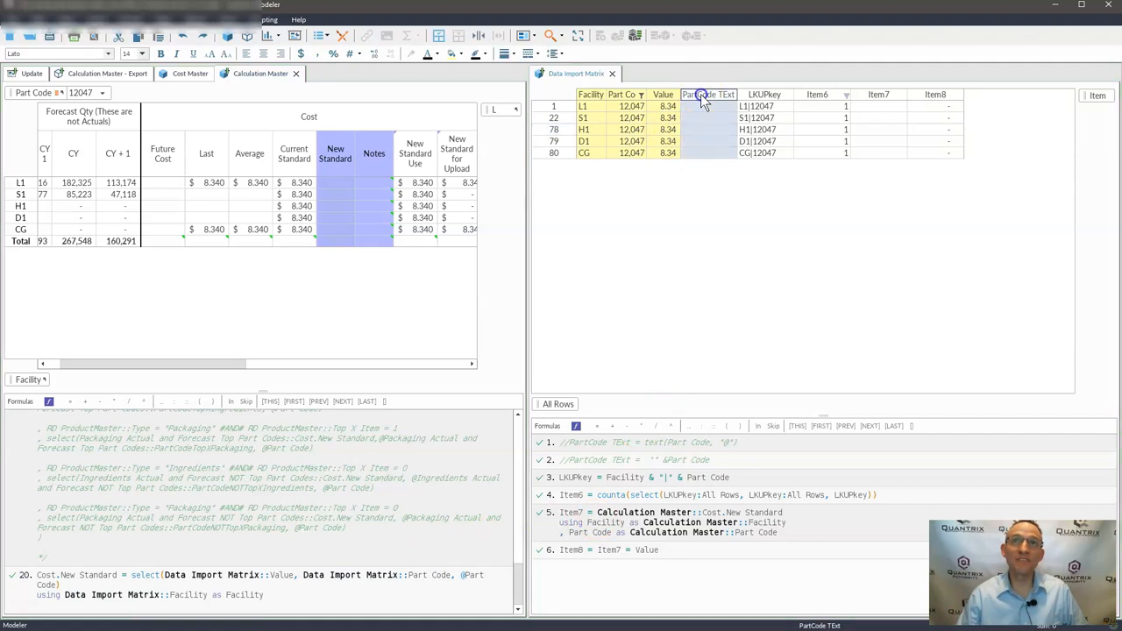
{"action": "left_click", "coordinate": [569, 442]}
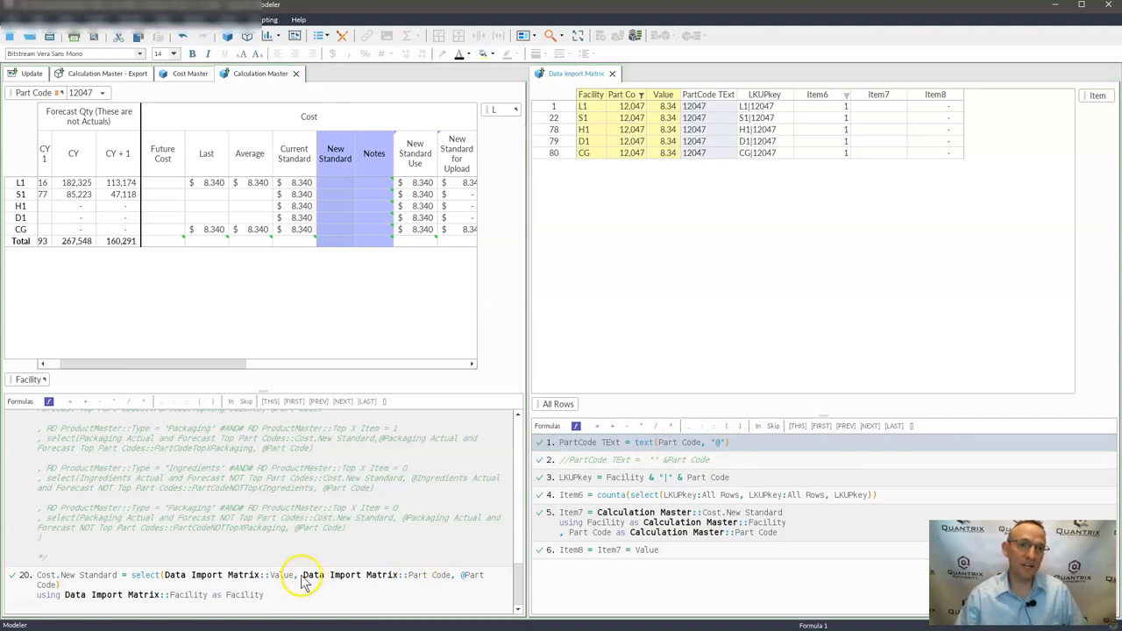
{"action": "left_click", "coordinate": [302, 578]}
{"action": "type", "text": " TExt"}
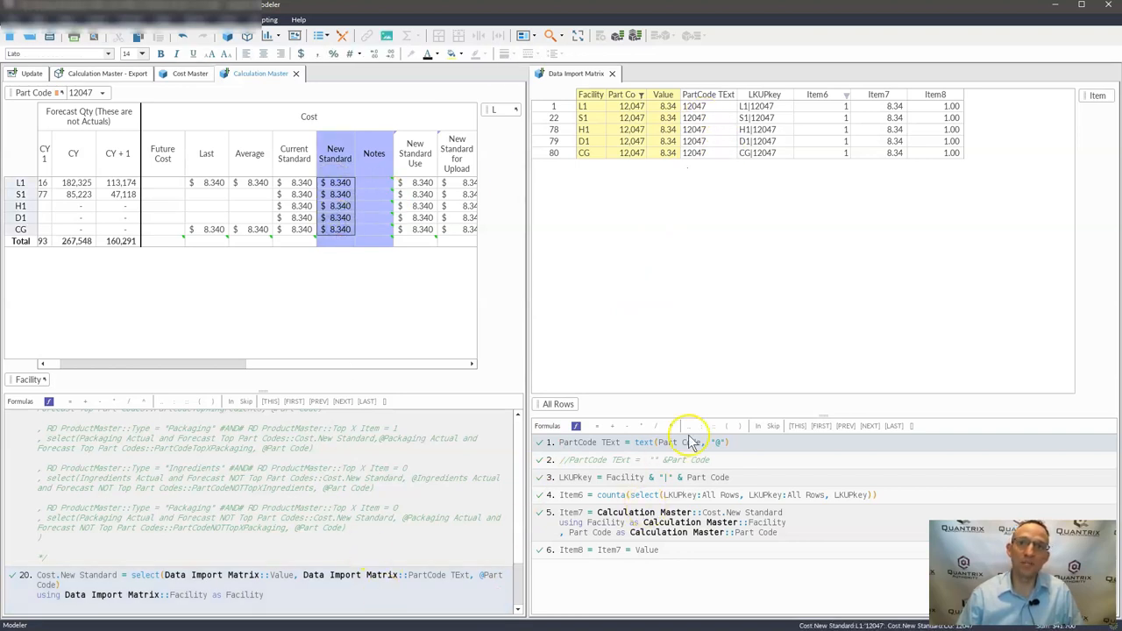
Comment out formula 1, the text(Part Code,"0") conversion, and begin an alternative formula 2.
{"action": "left_click", "coordinate": [631, 130]}
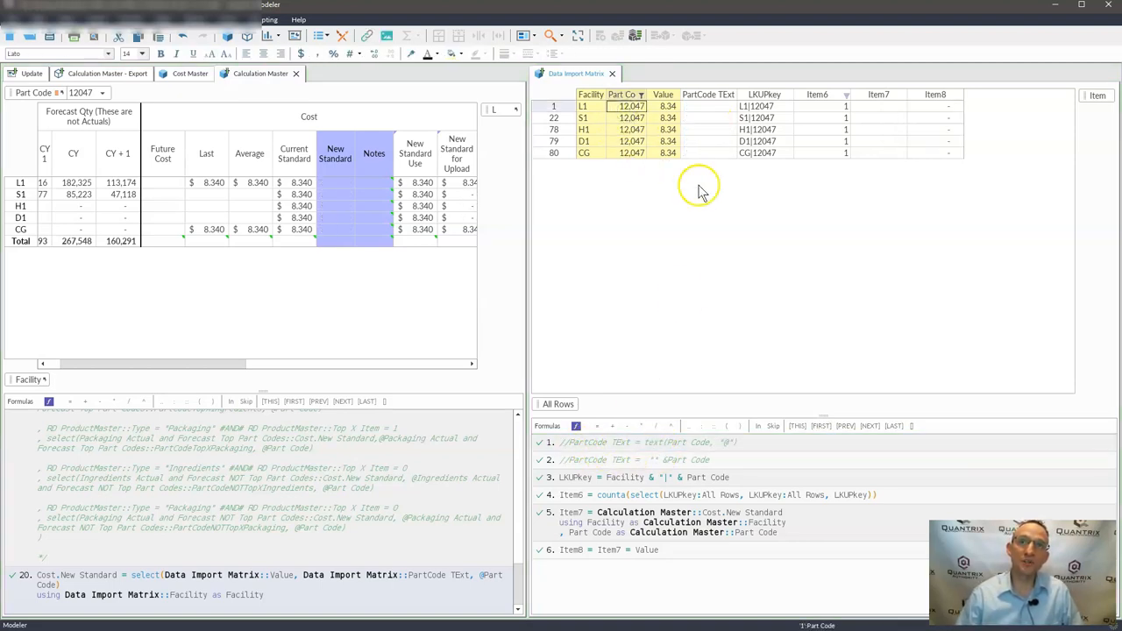
{"action": "left_click", "coordinate": [596, 459]}
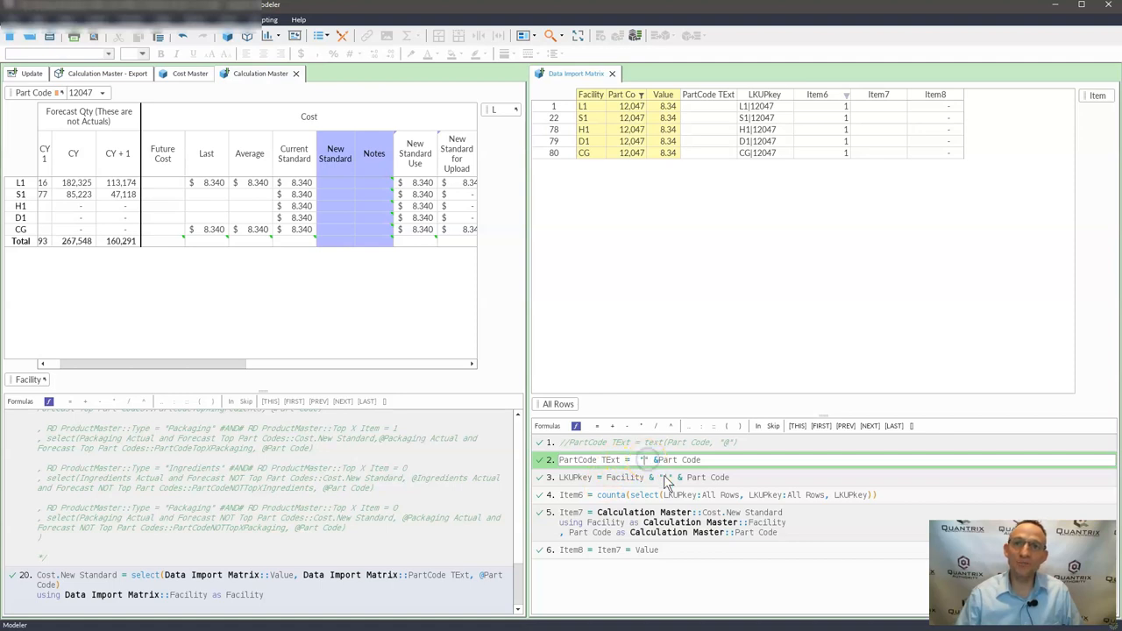
Activate formula 2 PartCode TExt = "" & Part Code, restoring $8.340 New Standard values.
{"action": "left_click", "coordinate": [658, 460]}
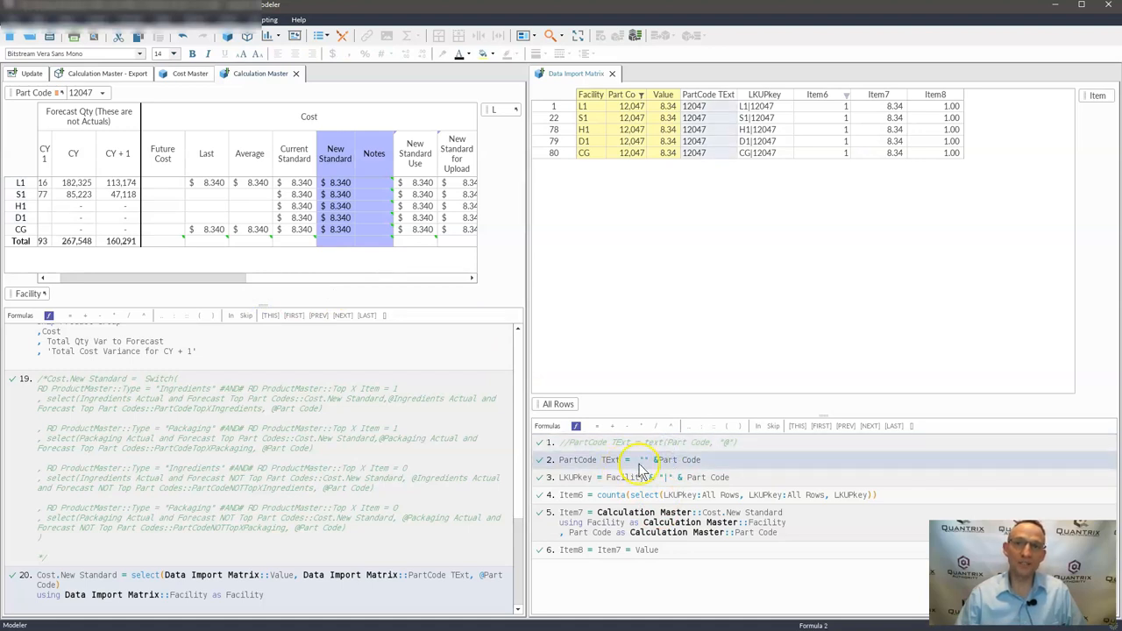
{"action": "left_click", "coordinate": [635, 460]}
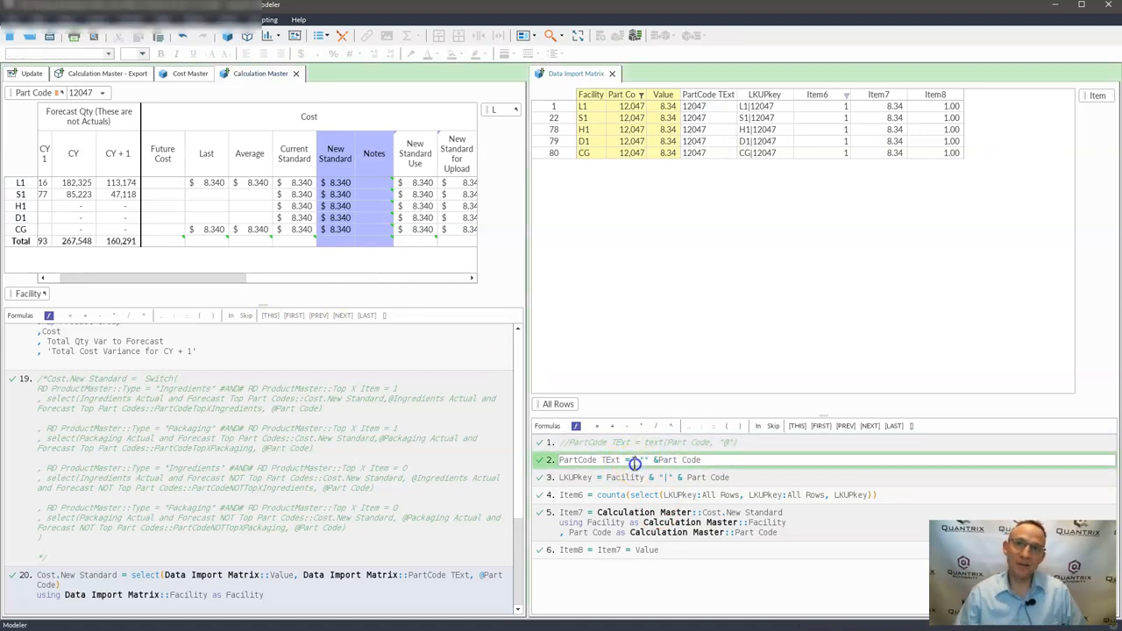